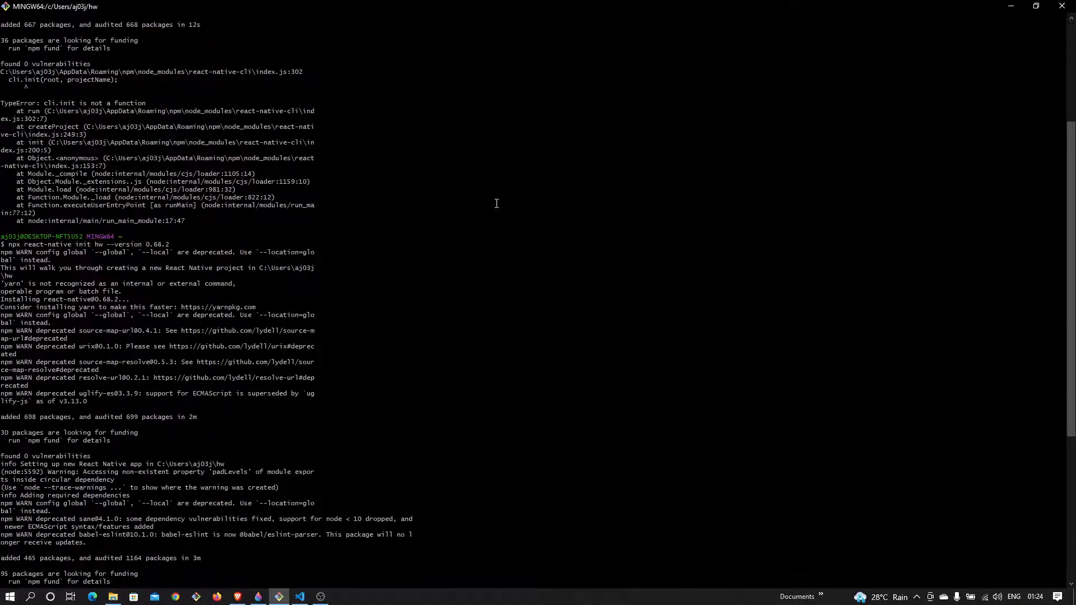
Copy the cli.init TypeError message from the Git Bash output.
scroll(up, 3)
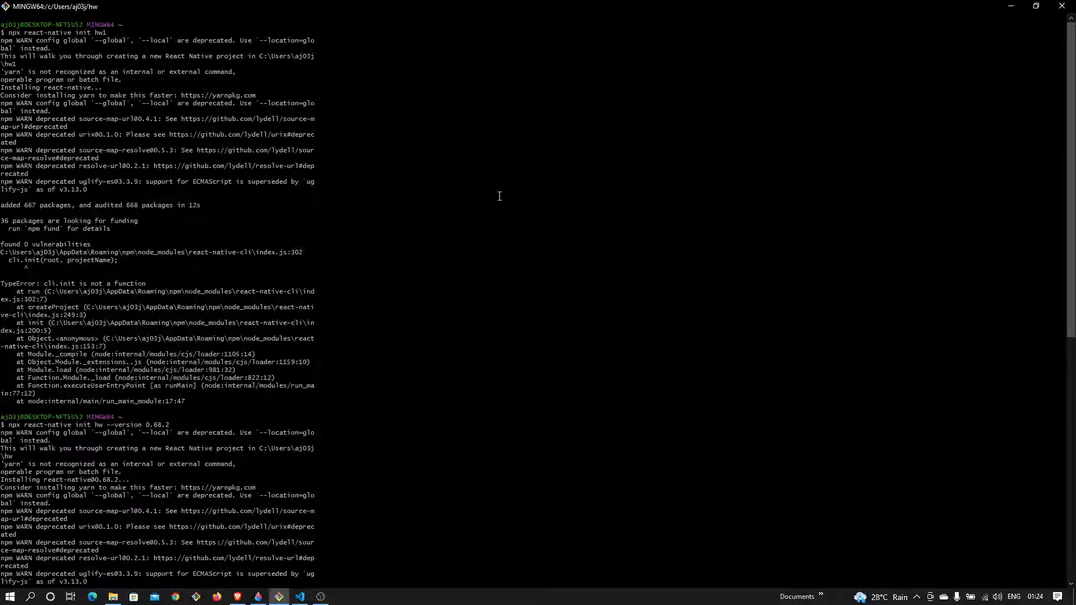
mouse_move(371, 259)
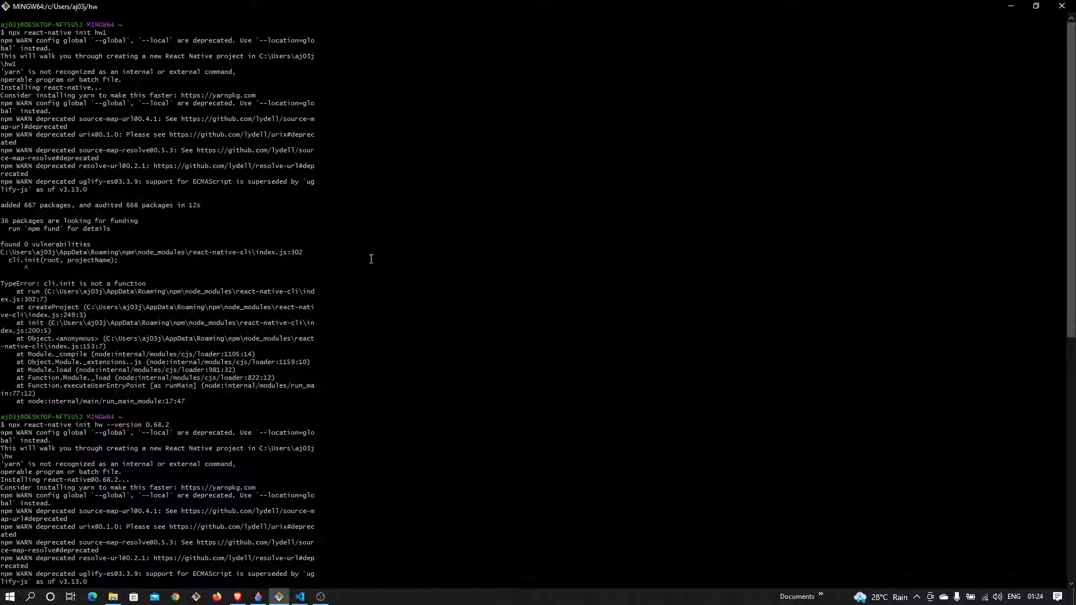
mouse_move(4, 283)
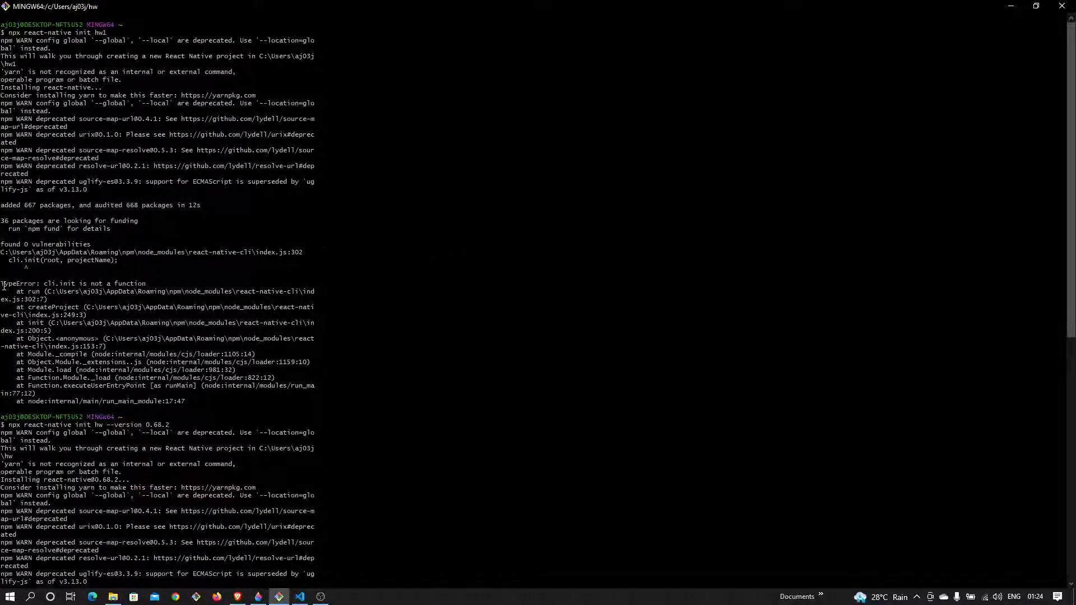
double_click(68, 283)
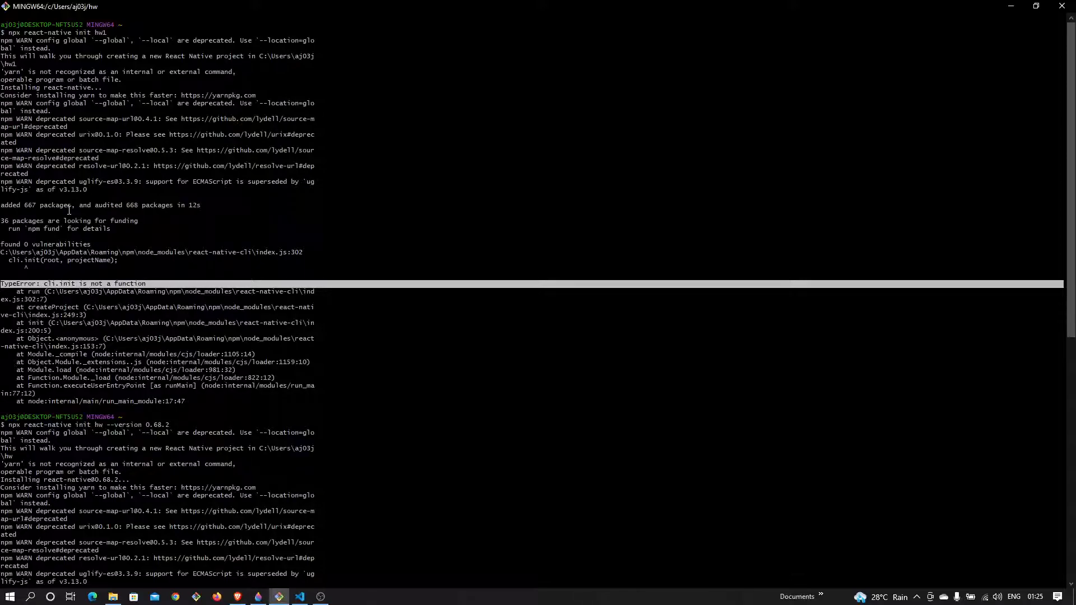
right_click(100, 181)
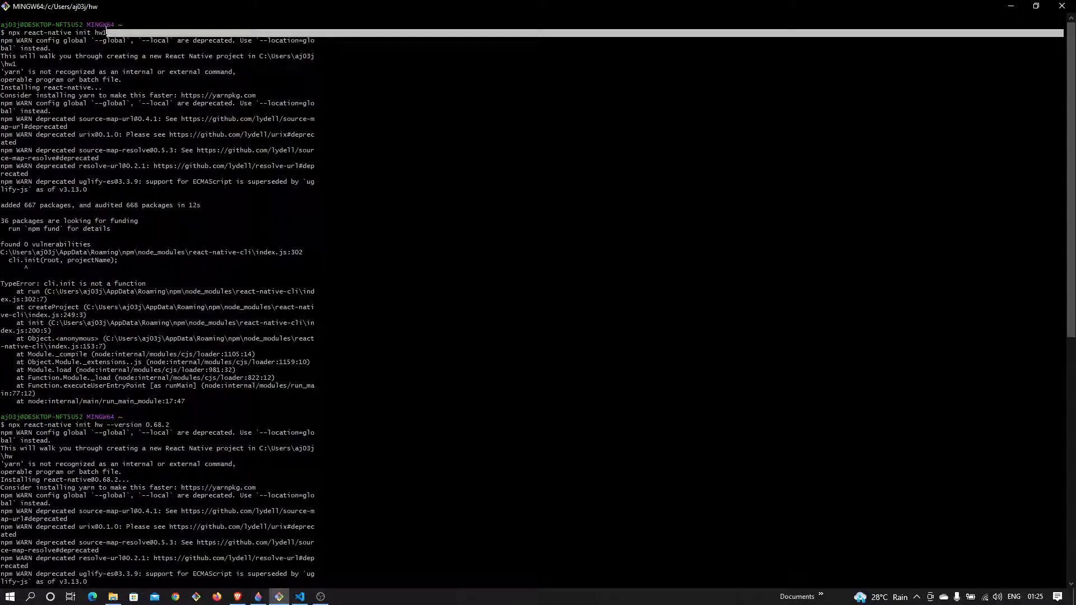
mouse_move(258, 589)
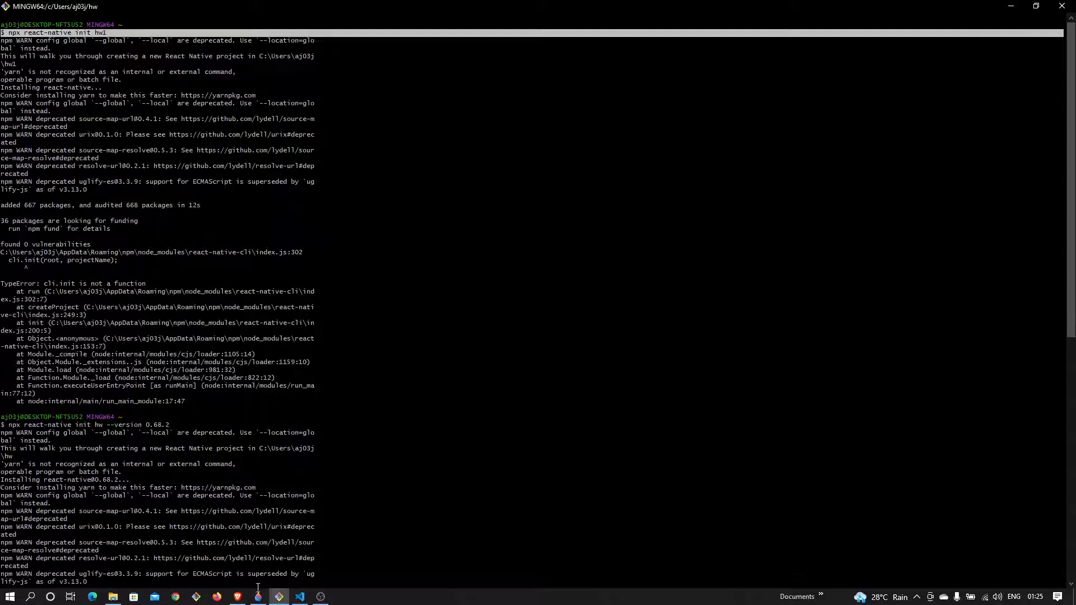
mouse_move(236, 595)
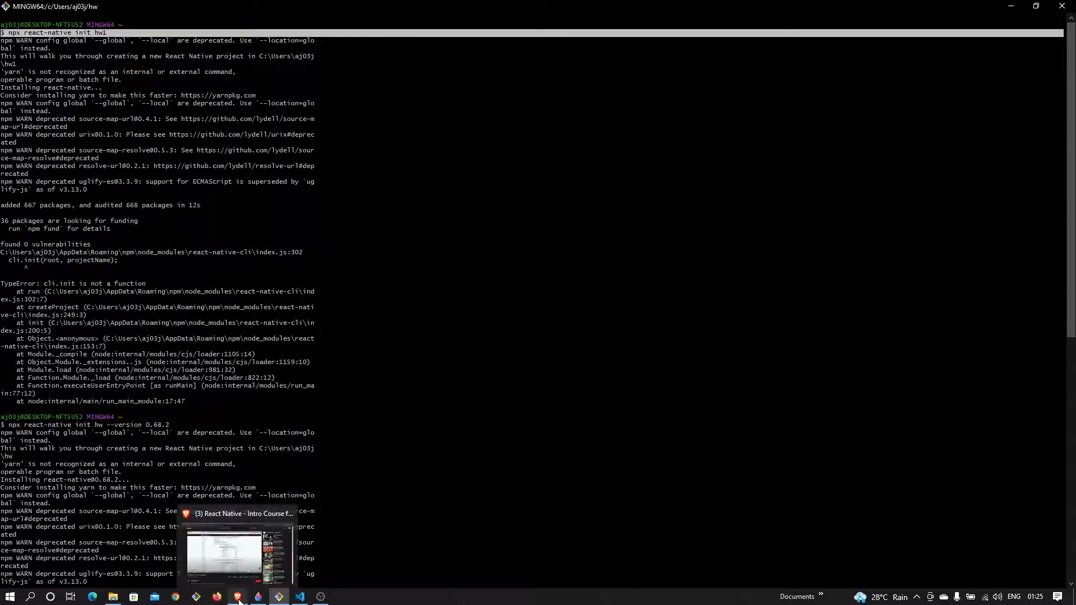
Load reactnative.dev/docs/environment-setup in a new Brave tab at 'Creating a new application'.
click(238, 556)
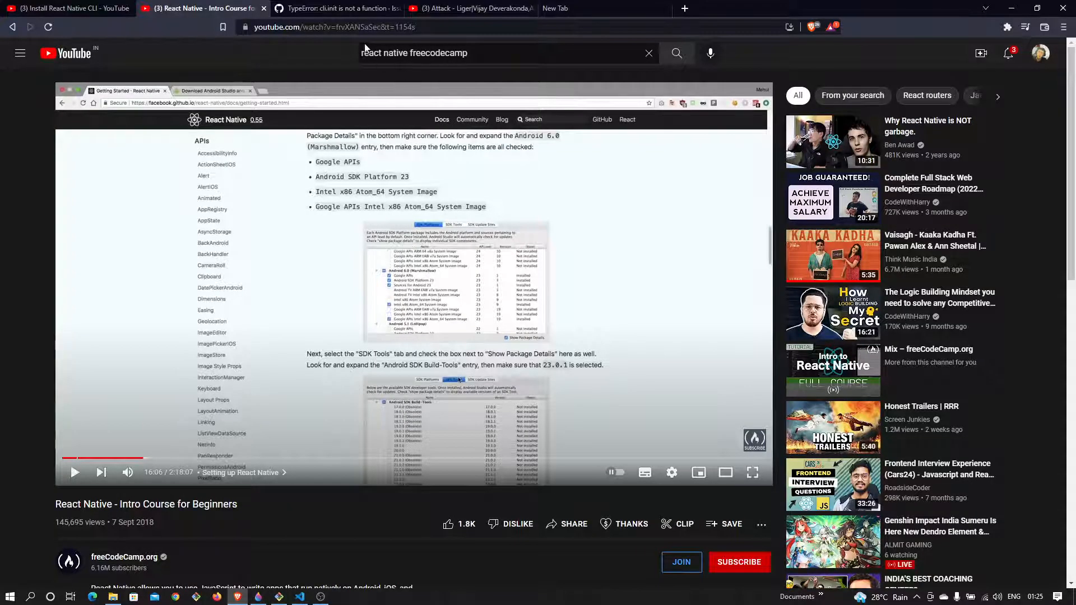
click(554, 8)
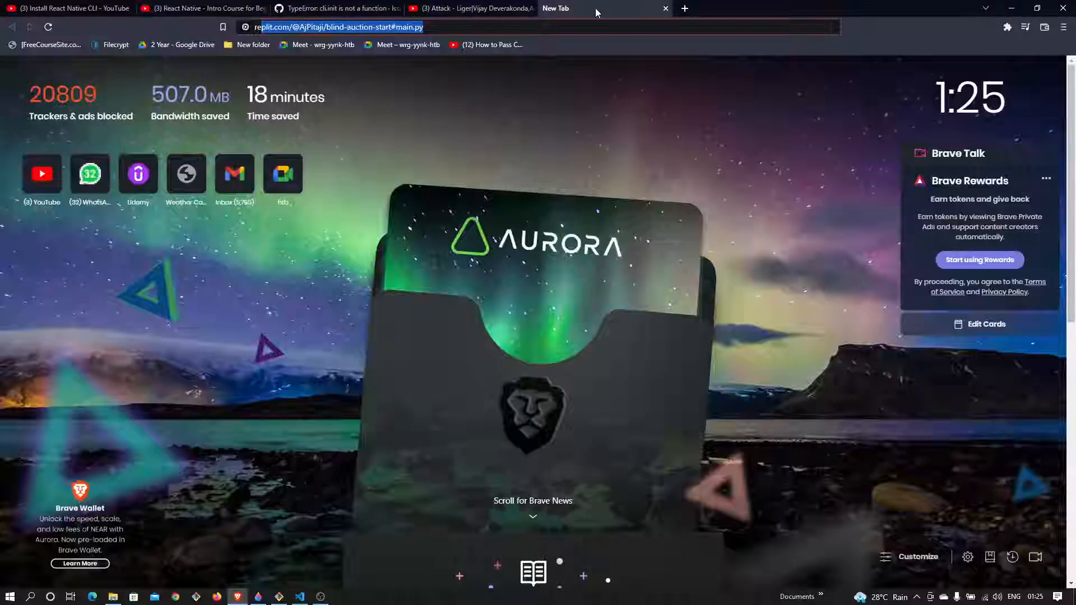
click(336, 27)
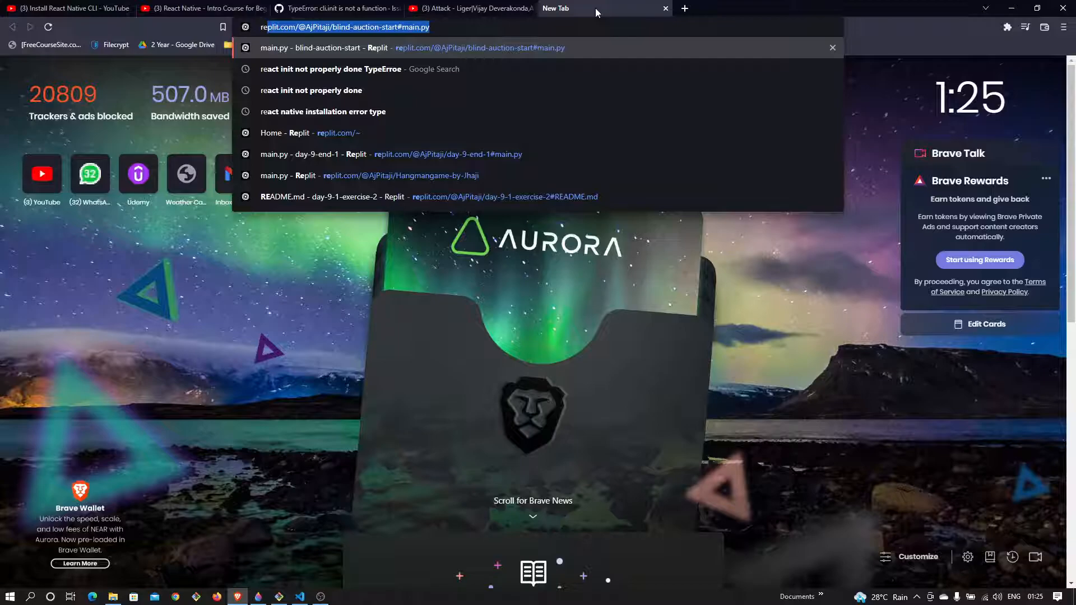
text(https://reactnative.dev/docs/environment-setup)
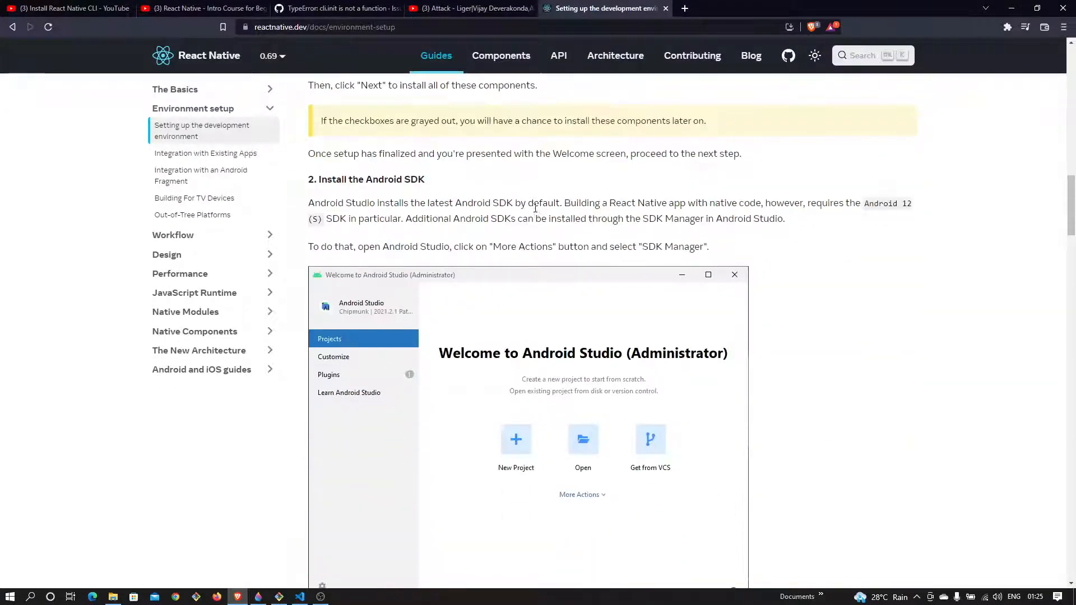
scroll(down, 3)
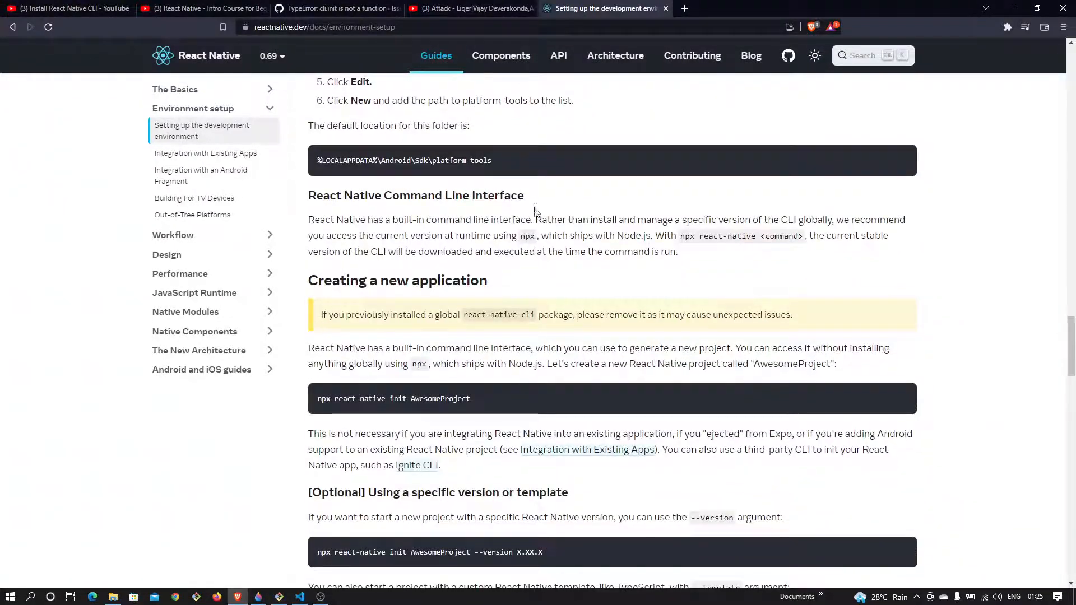
scroll(down, 3)
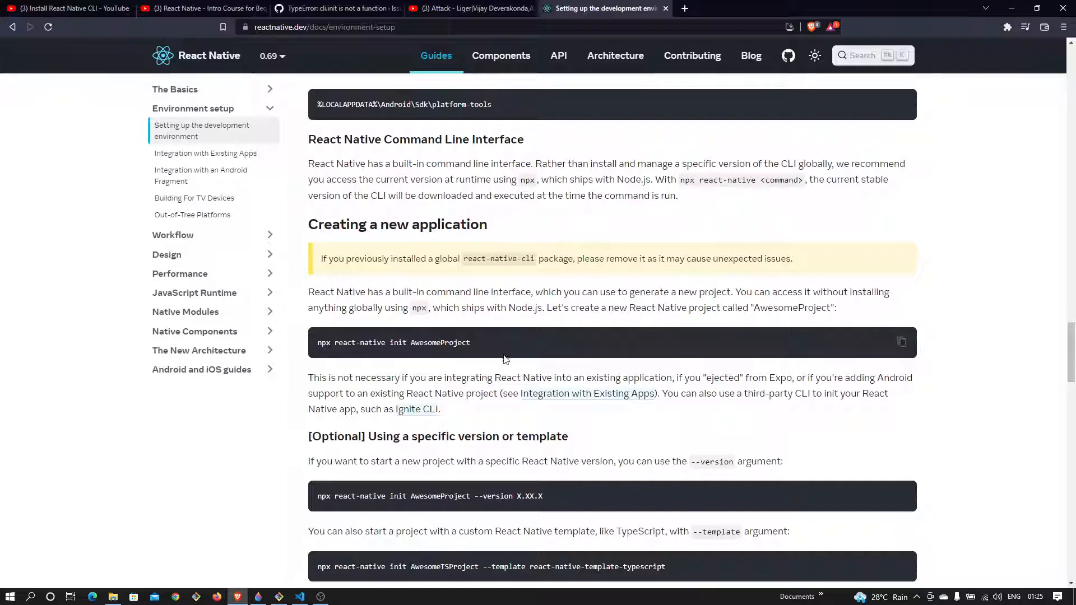
mouse_move(498, 352)
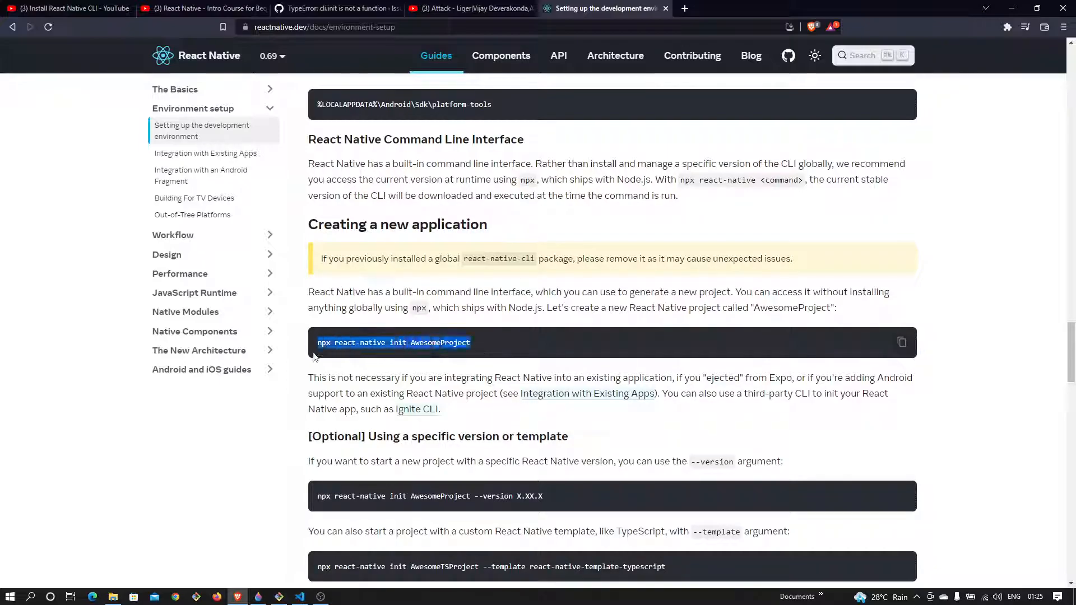
mouse_move(336, 332)
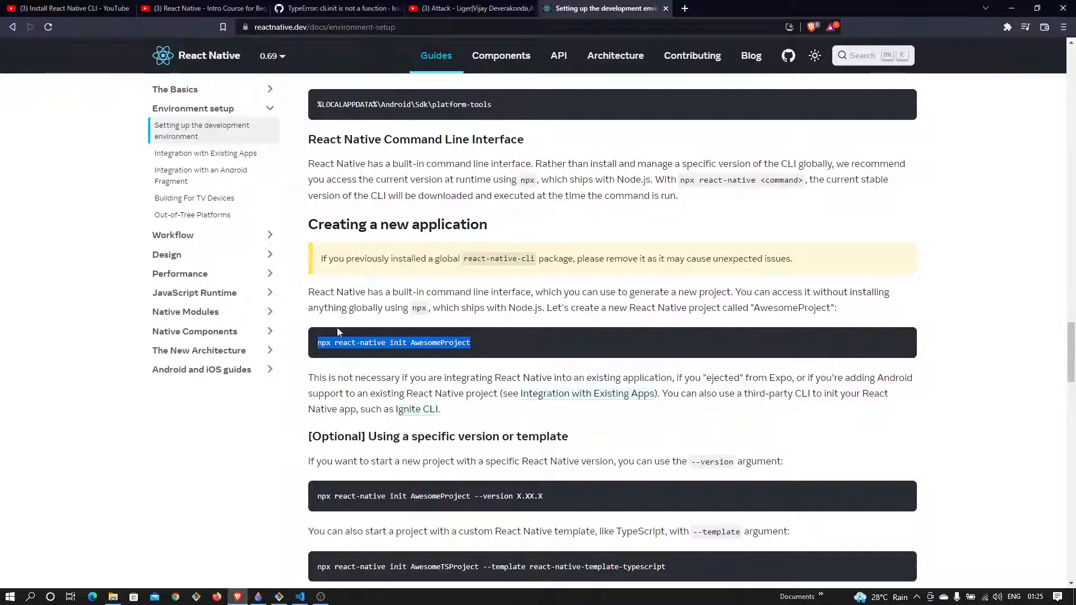
mouse_move(279, 552)
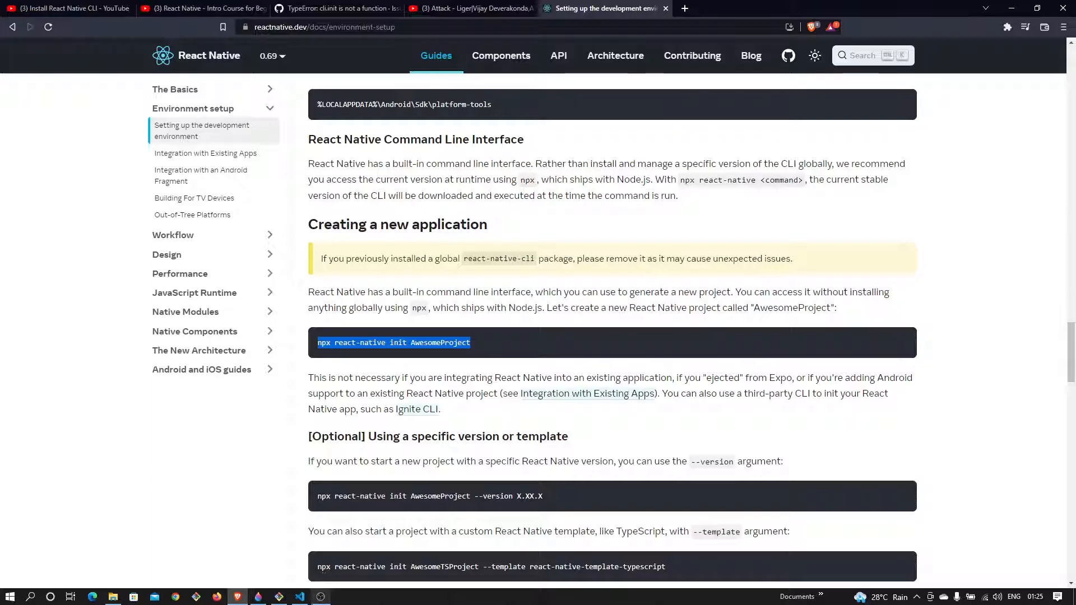
mouse_move(298, 596)
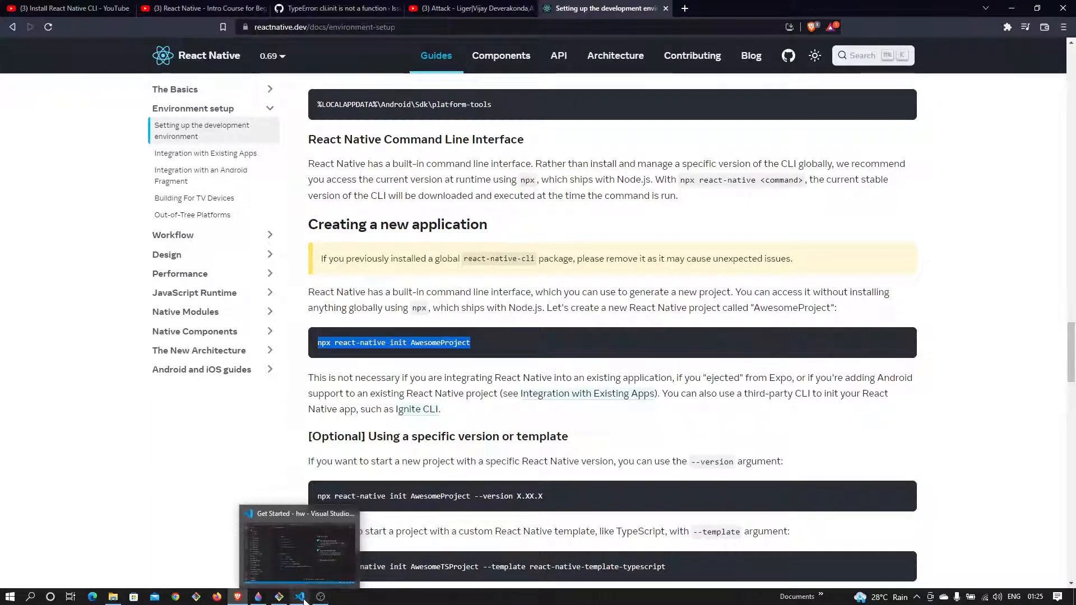
Scroll through the terminal output to the successful versioned init of the hw project.
click(280, 595)
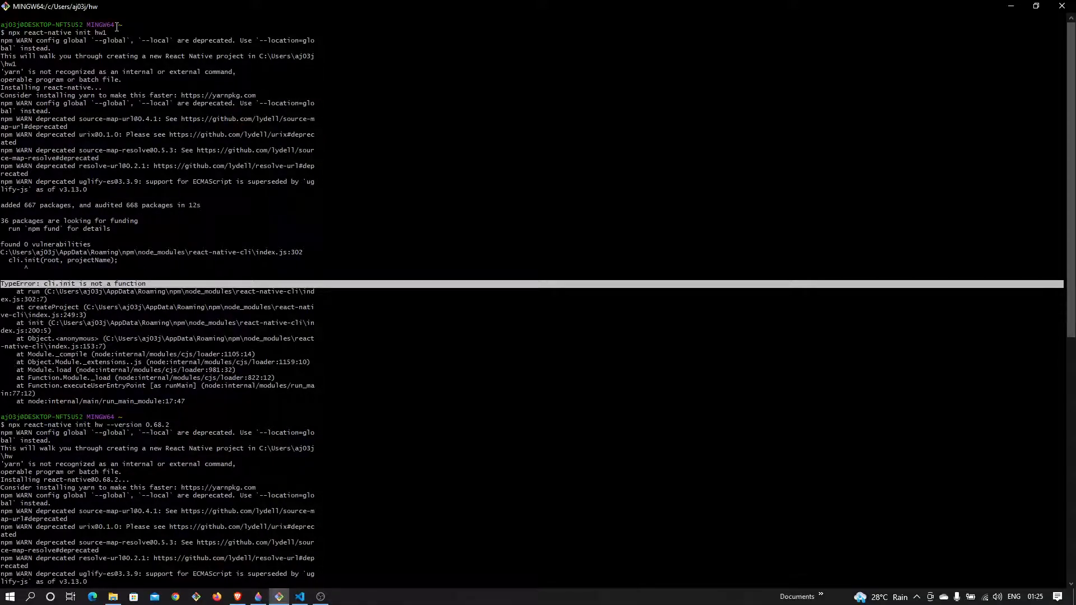
scroll(down, 3)
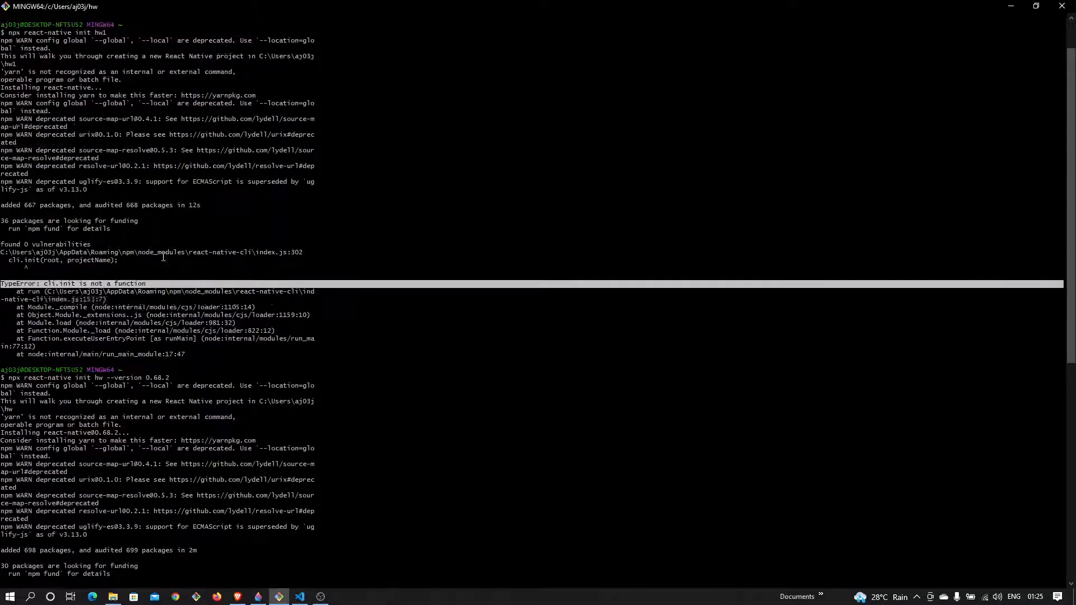
scroll(down, 3)
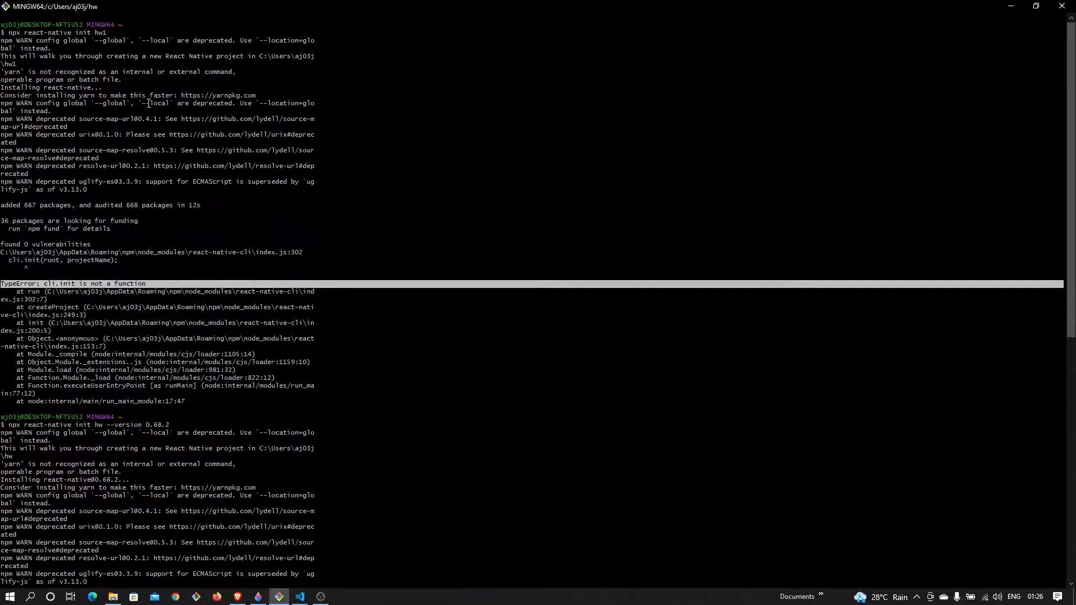
scroll(down, 3)
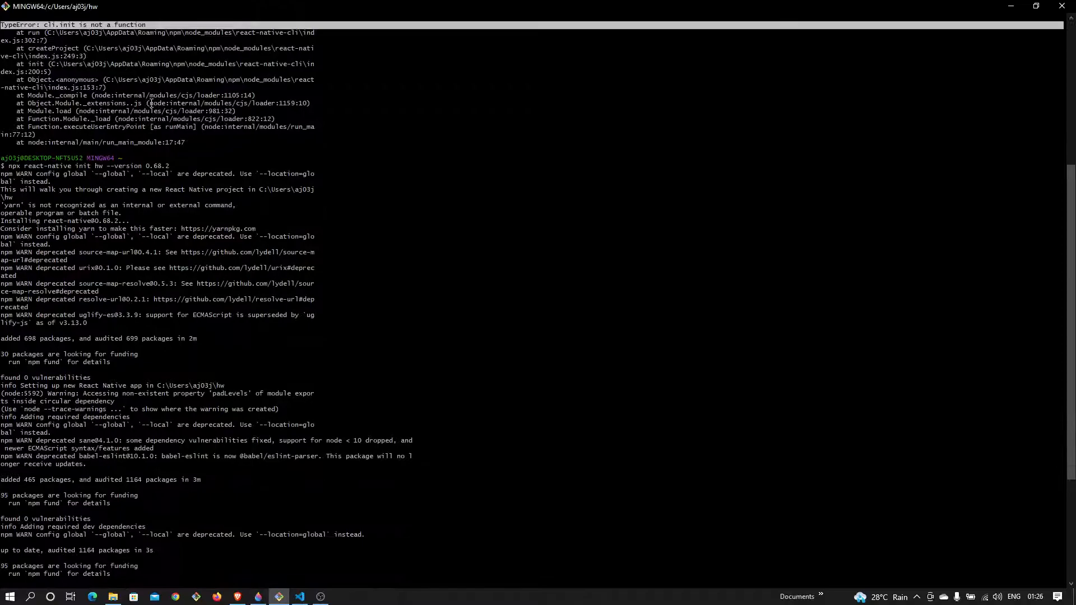
scroll(down, 3)
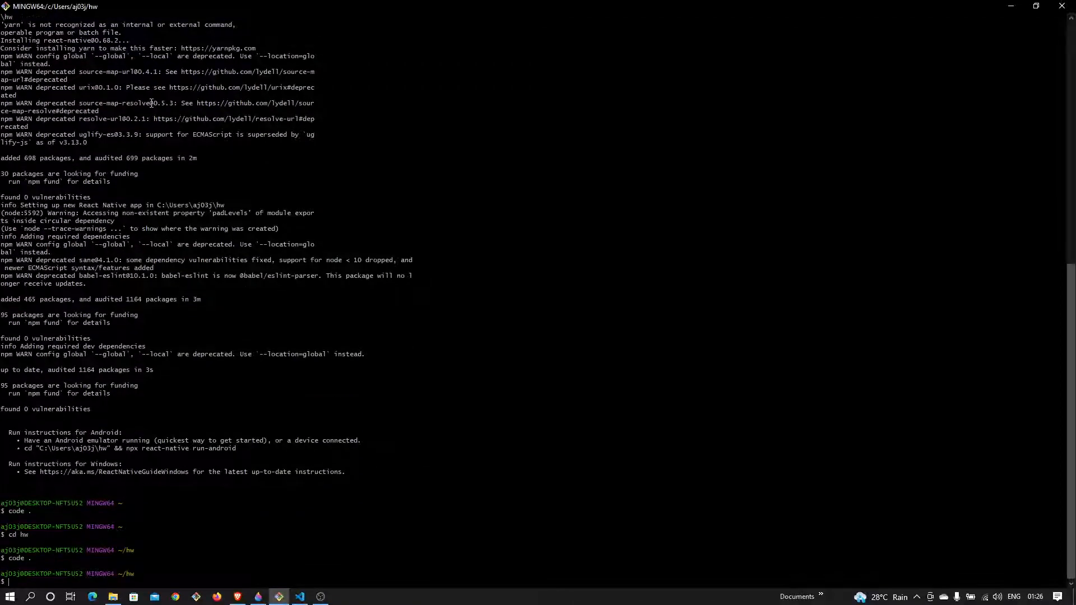
scroll(up, 3)
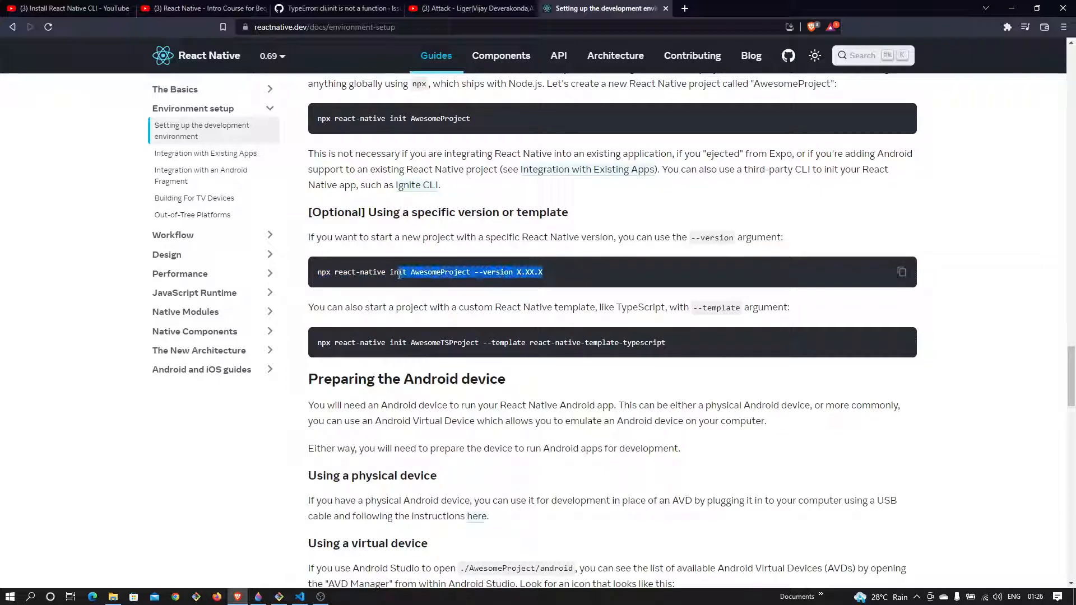
Check the --version init command example in the docs.
click(469, 271)
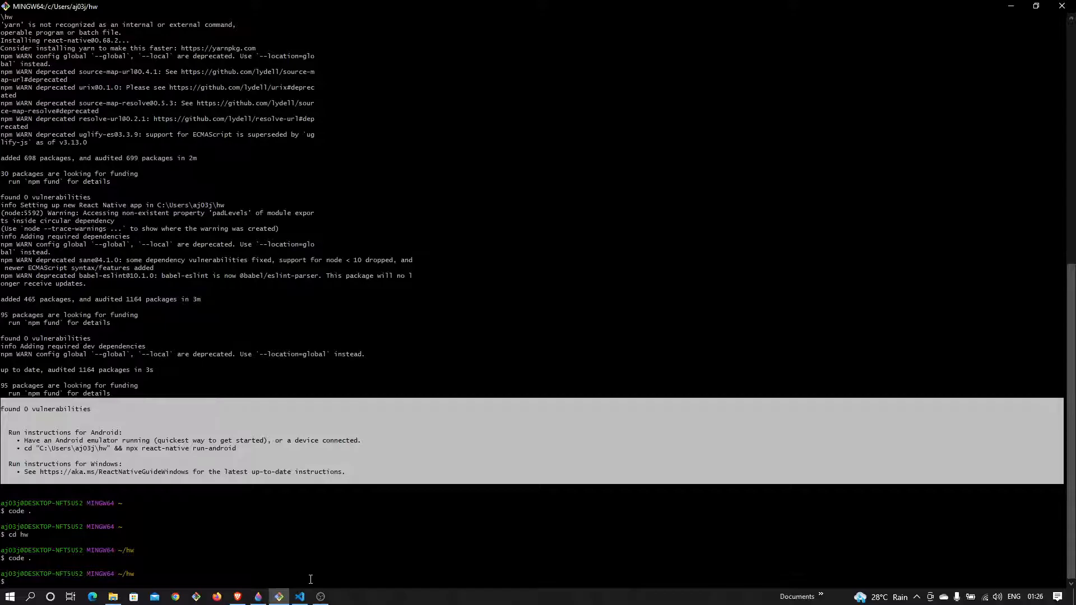
Show the hw project with its android, ios and App.js files in Visual Studio Code.
click(298, 596)
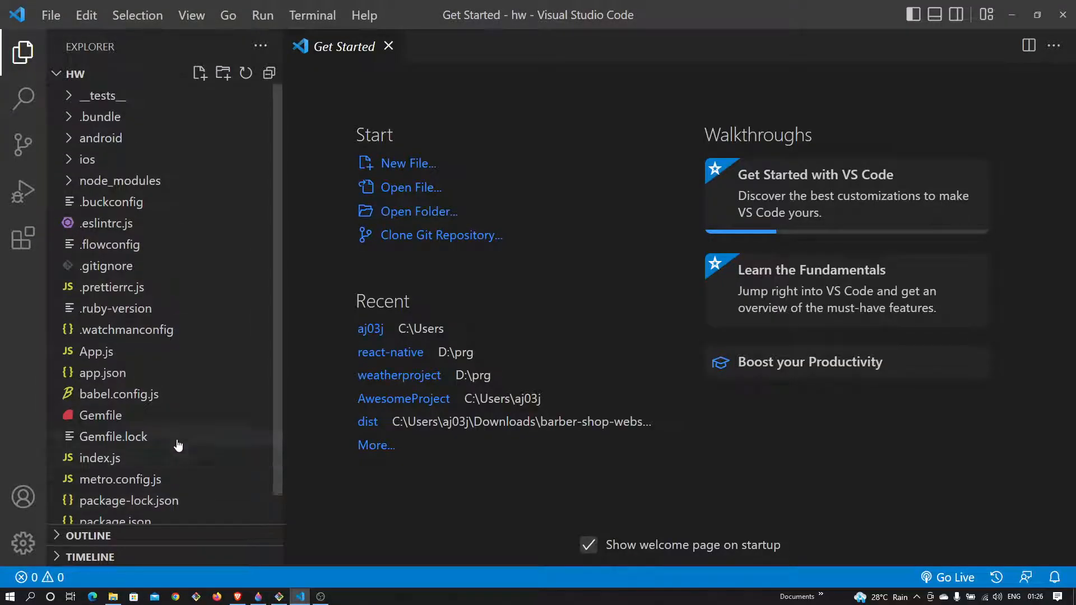
mouse_move(215, 316)
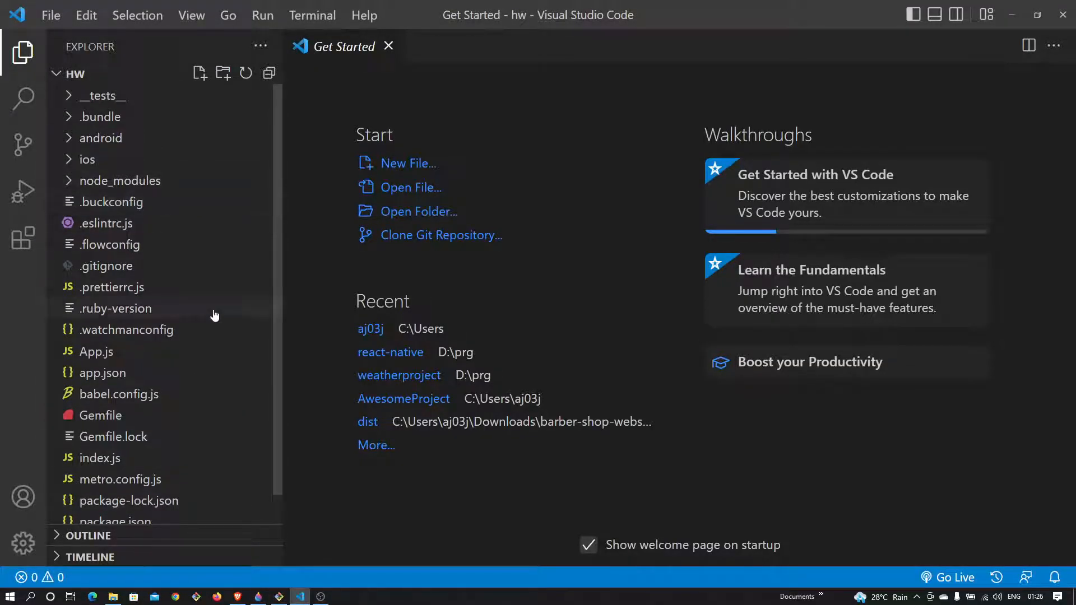
mouse_move(228, 329)
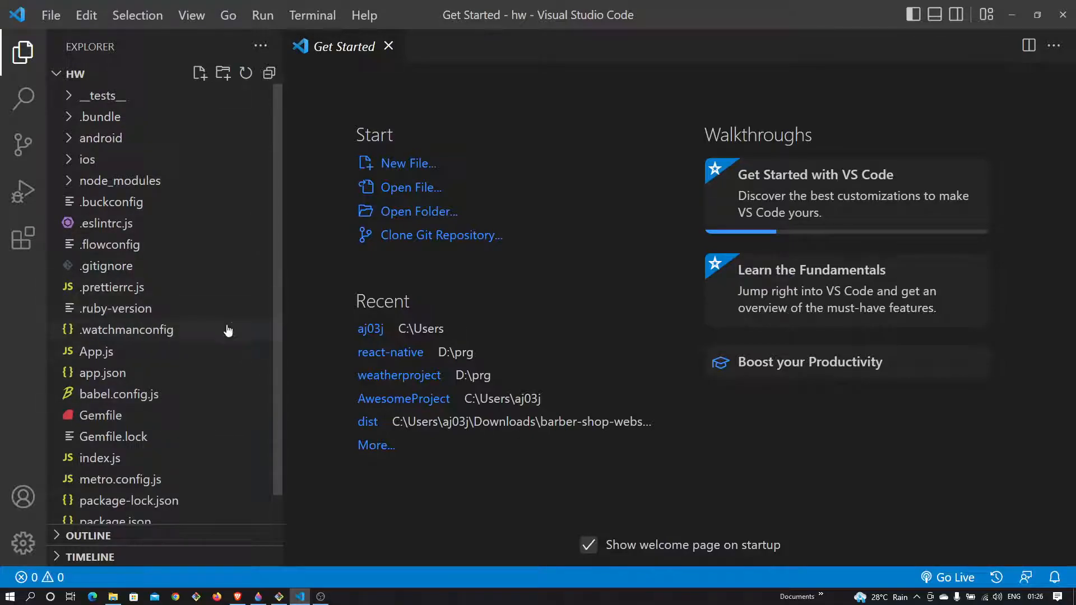
mouse_move(352, 583)
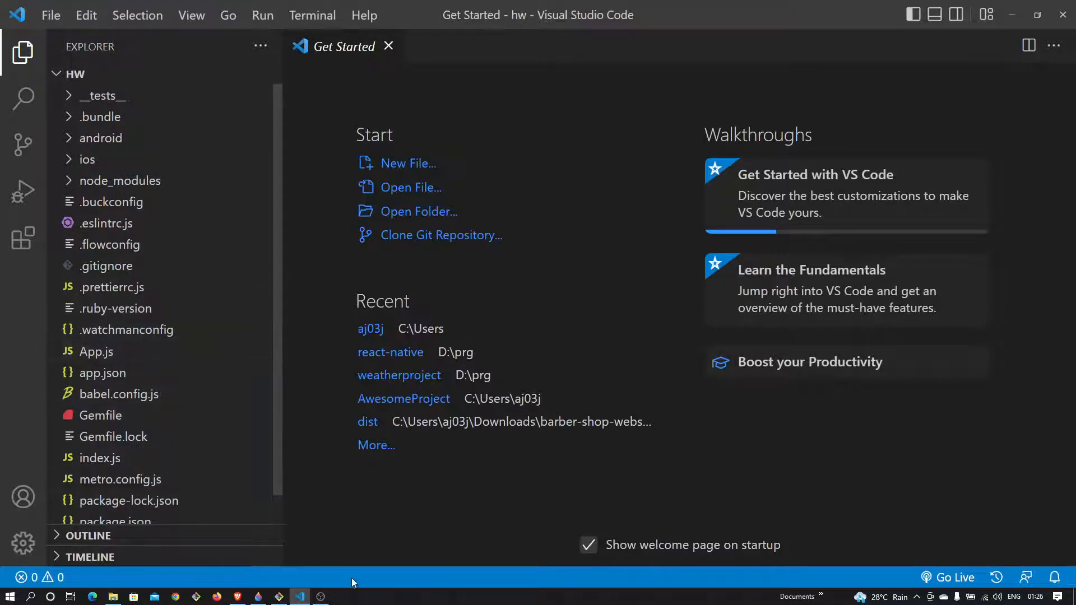